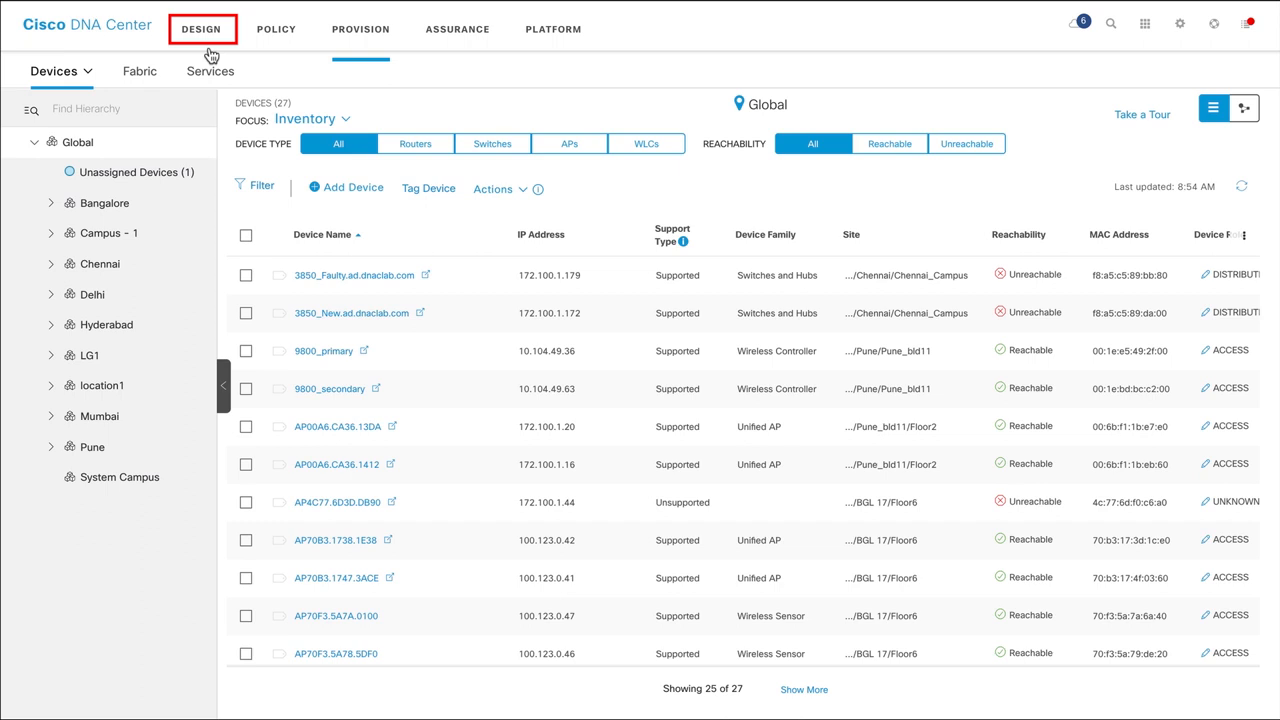
Step: Go to the DESIGN area to reach the software Image Repository
left_click(202, 28)
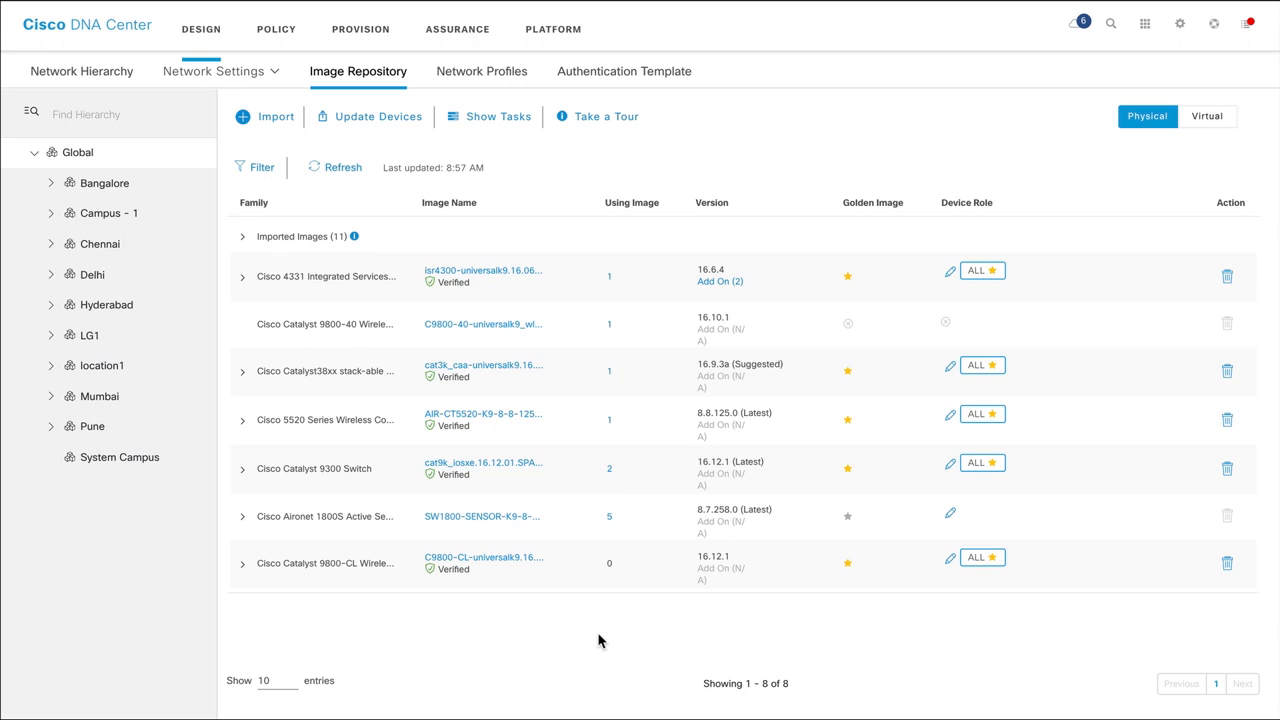
mouse_move(560, 588)
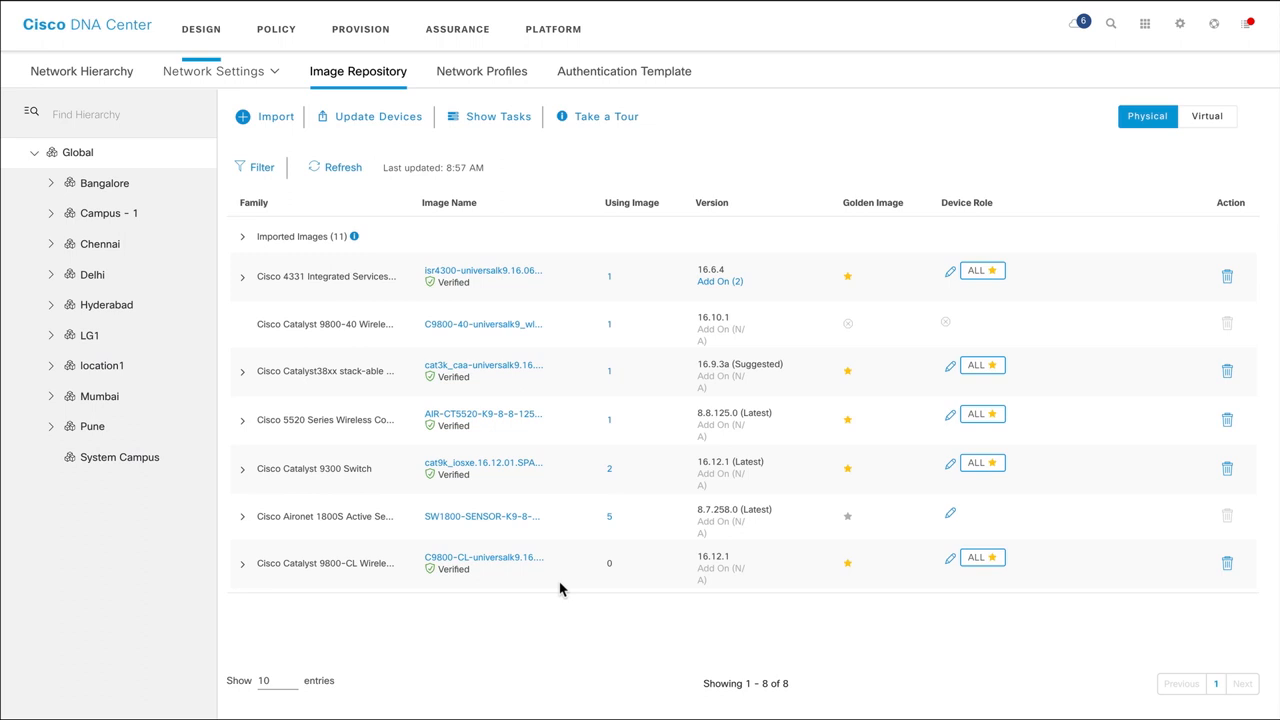
Step: Refresh the repository and inspect the Catalyst 9800-CL Install Mode 16.12.1.0.544 image
left_click(265, 116)
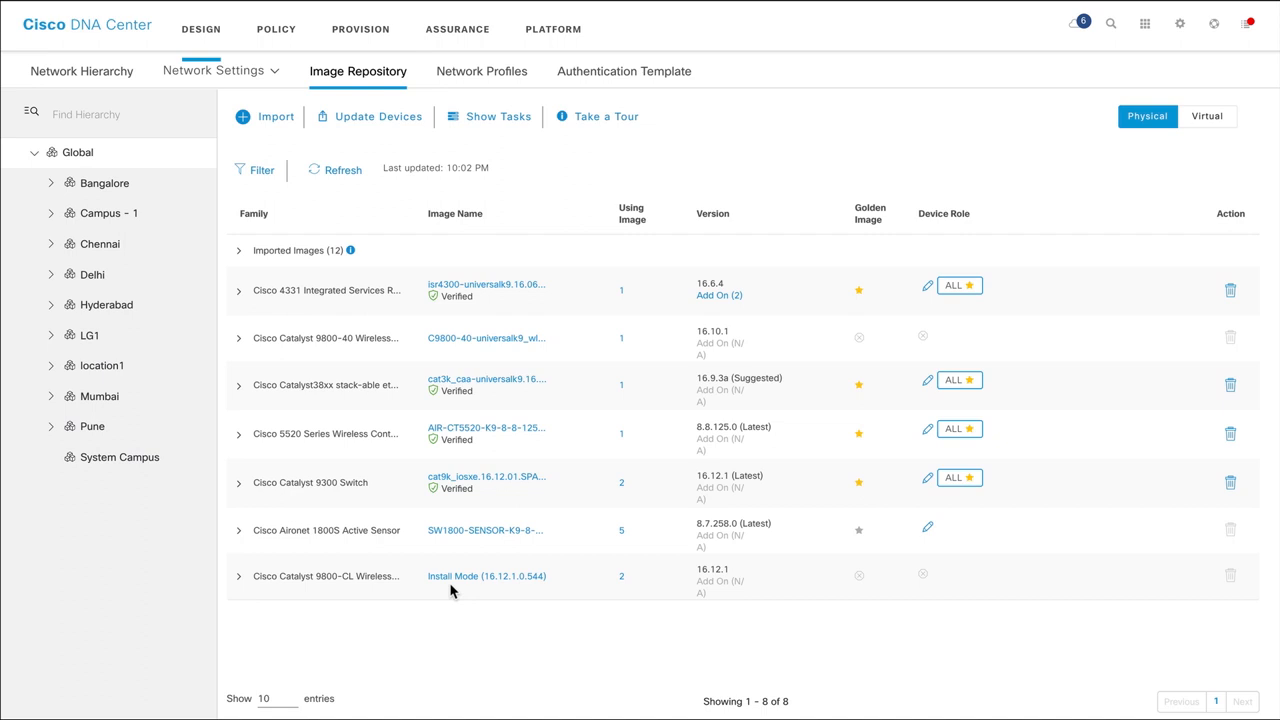
left_click(239, 576)
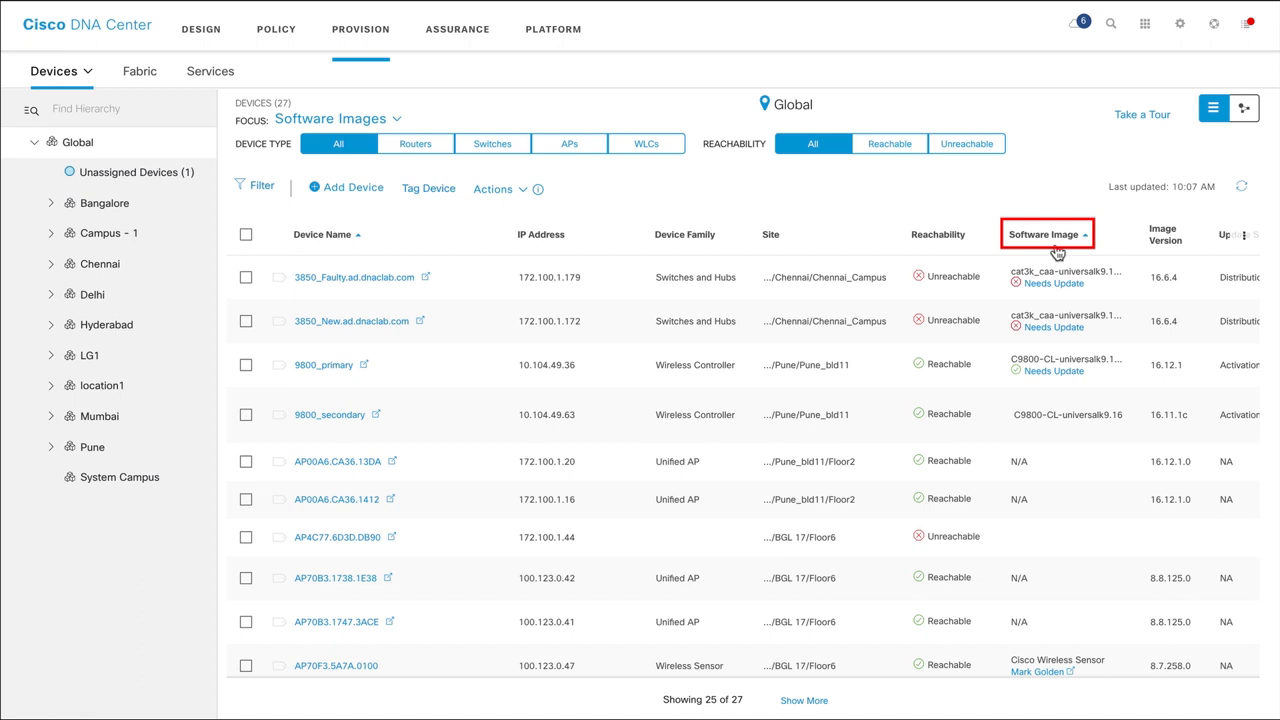
mouse_move(1058, 251)
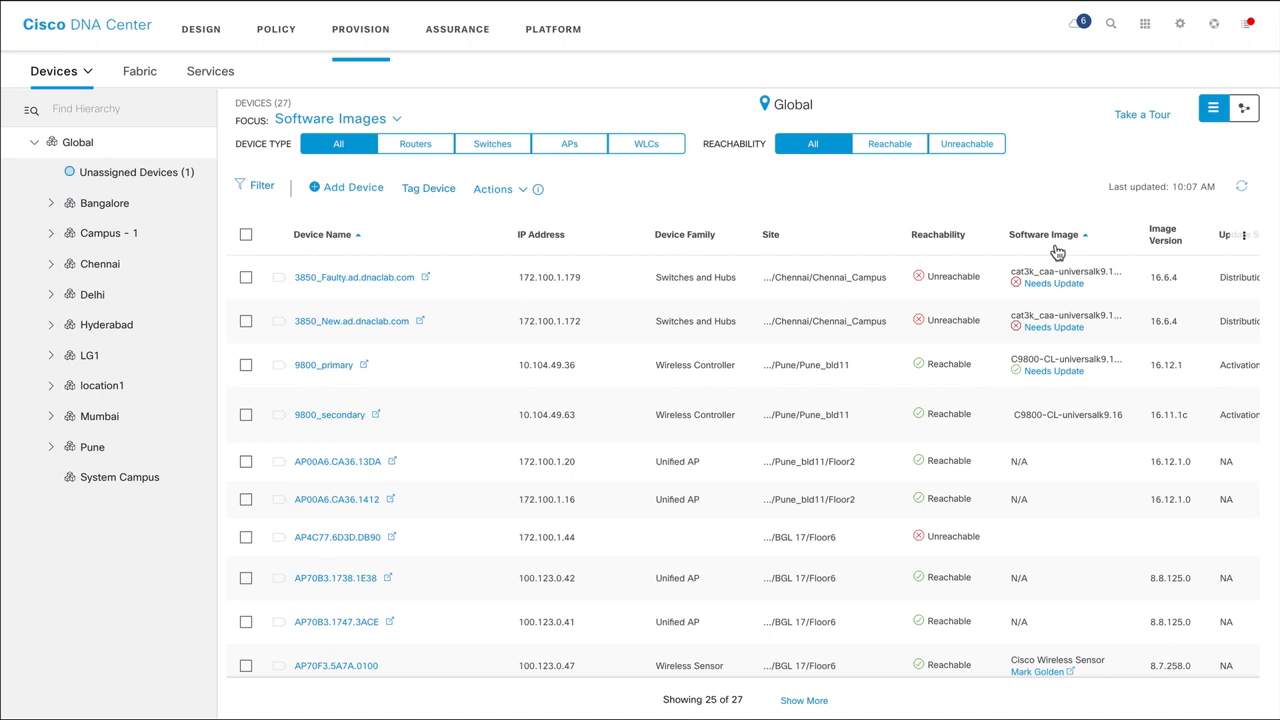
Step: Sort the device list by Software Image and select 9800_primary
left_click(246, 364)
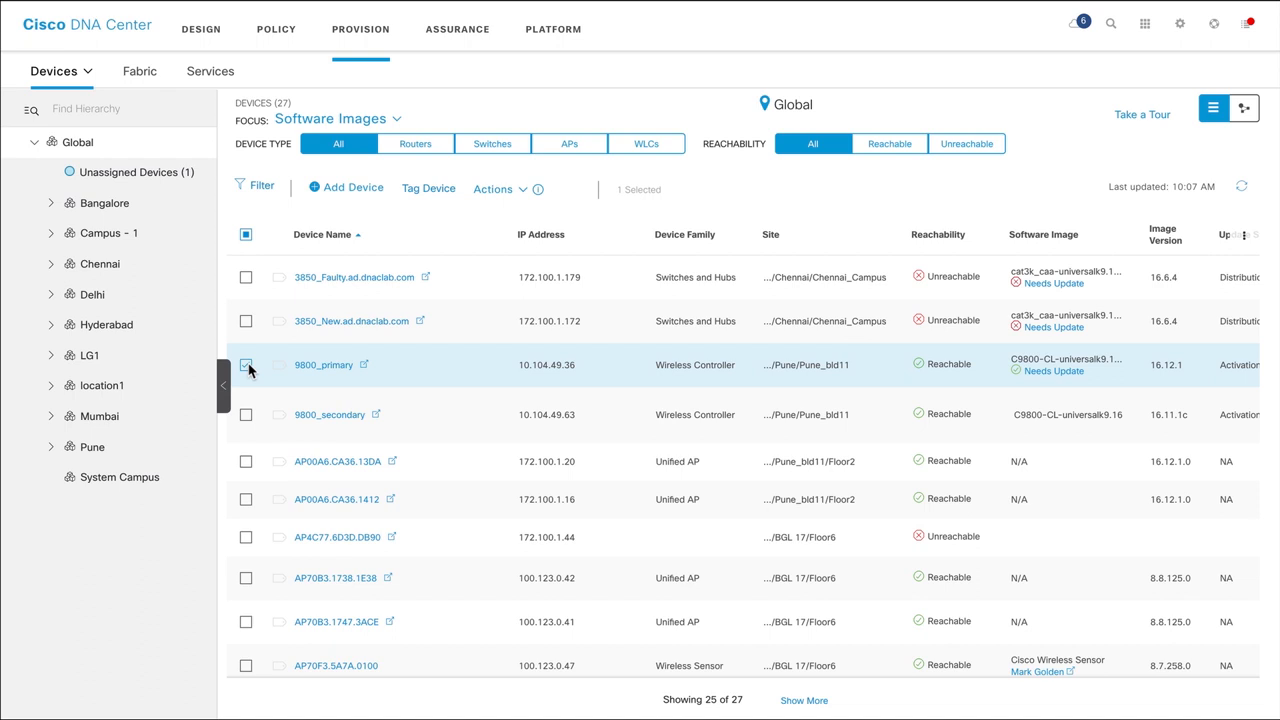
left_click(494, 189)
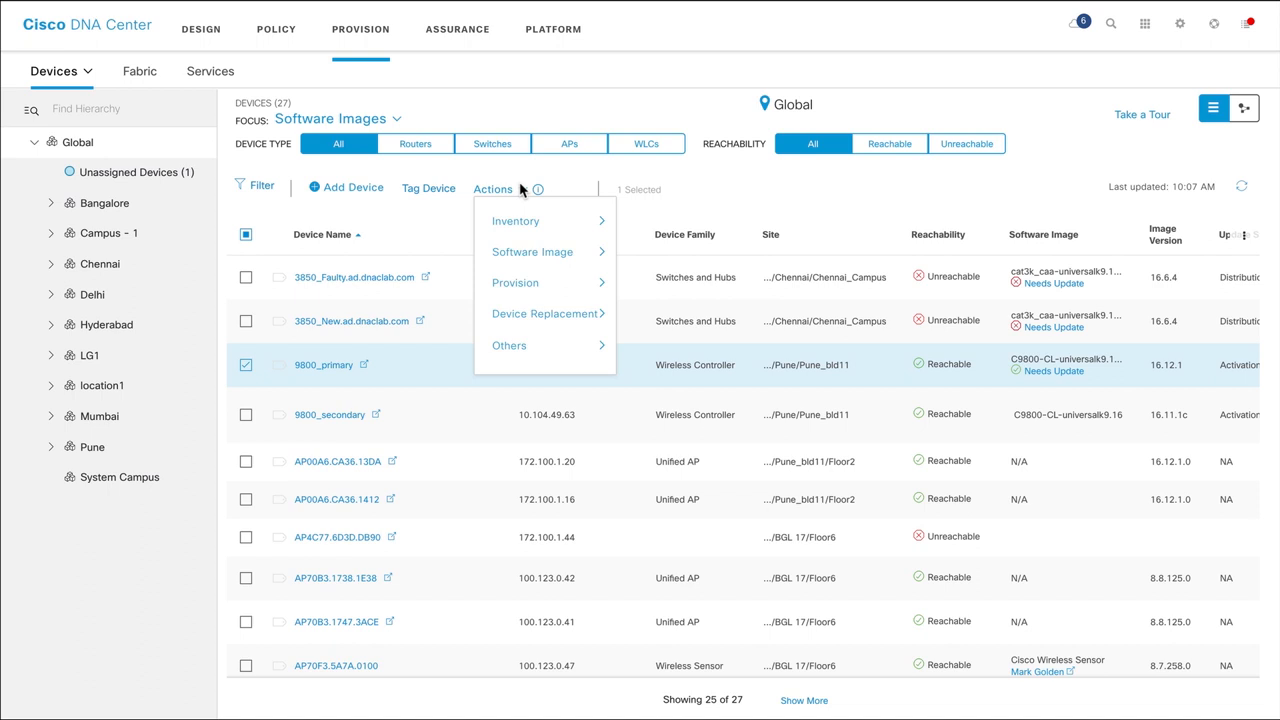
Step: Update 9800_primary's image with activation set to Now, and confirm
left_click(532, 251)
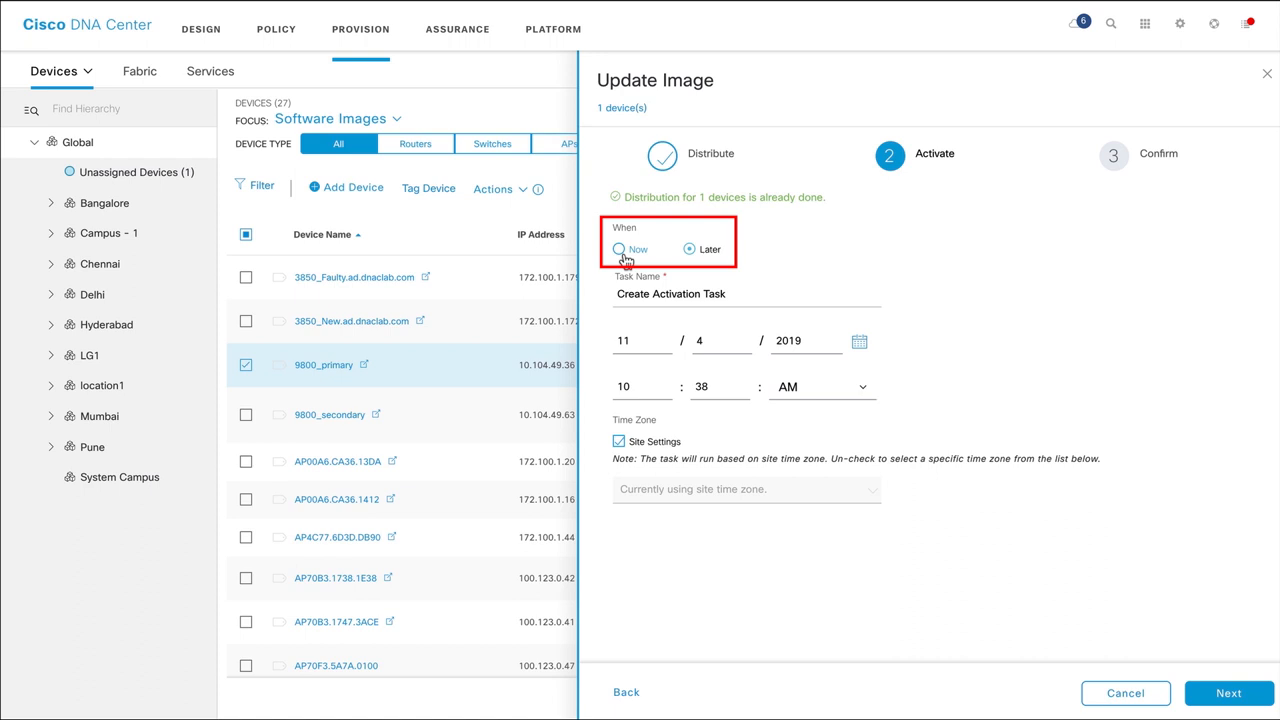
left_click(1227, 692)
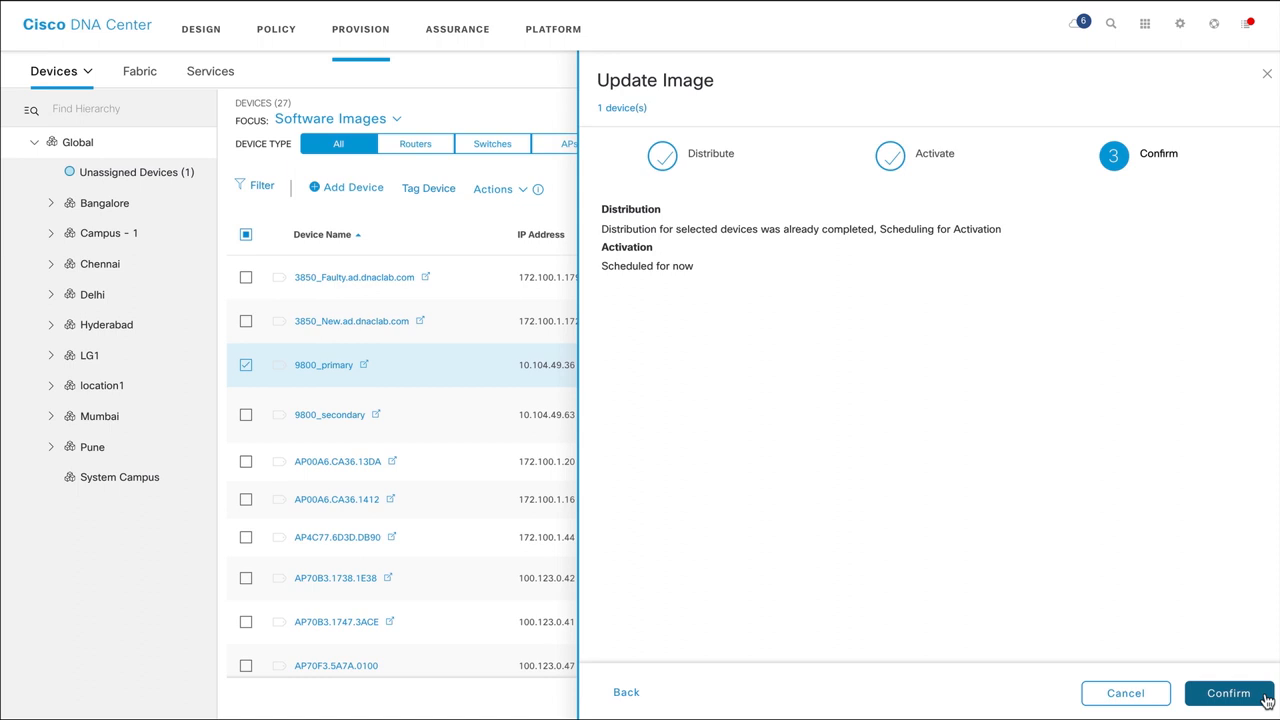
left_click(1228, 693)
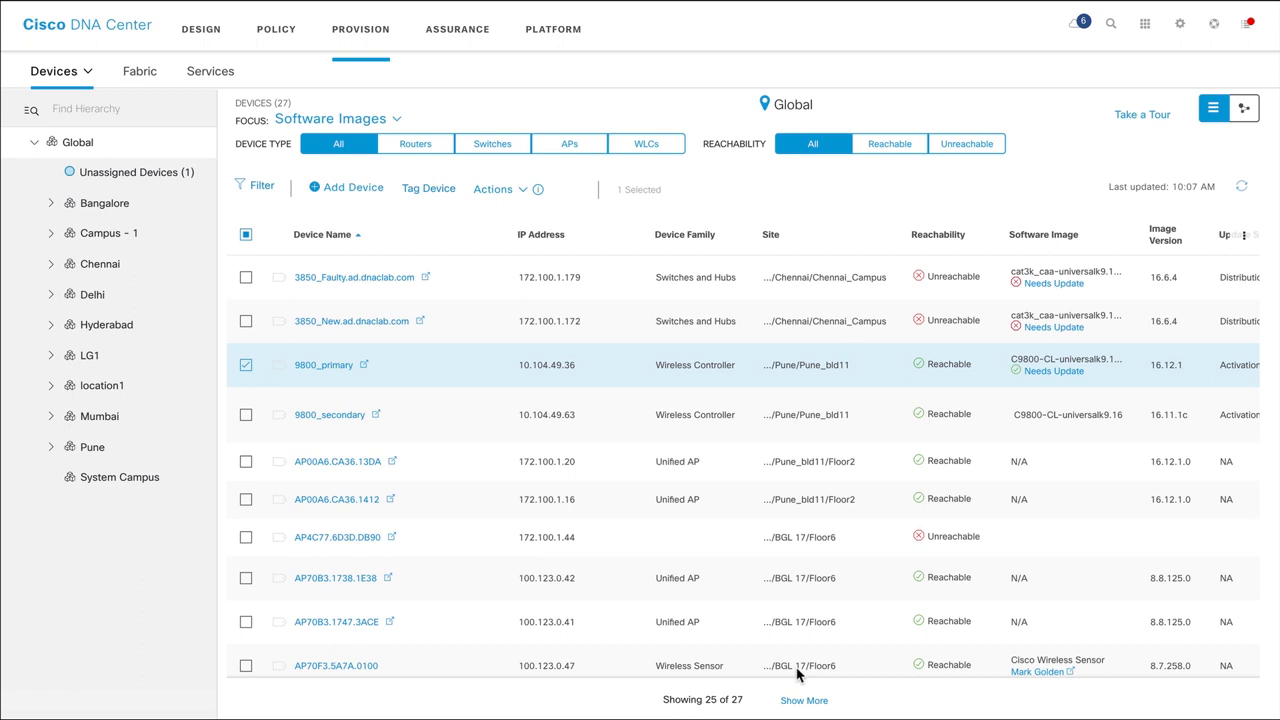
Step: Return to the Image Repository and show the SMU add-on for cat9k_iosxe.16.09.03.SPA.bin
left_click(496, 189)
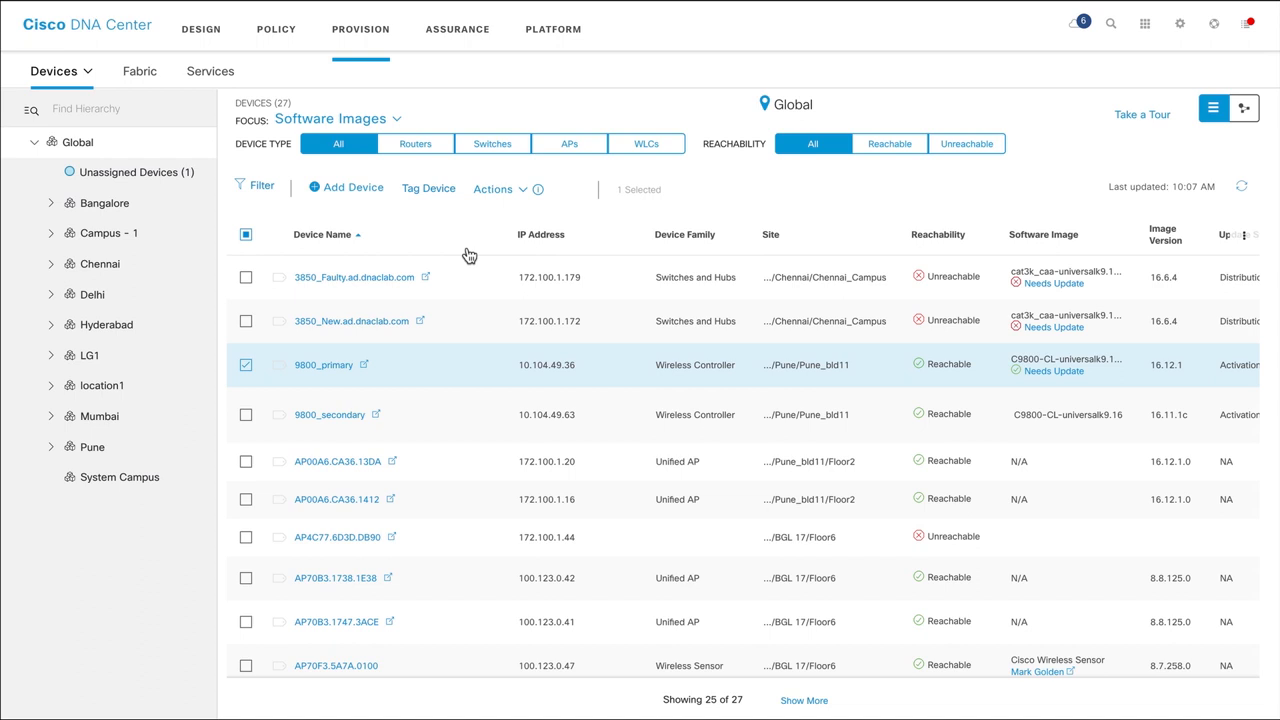
mouse_move(953, 707)
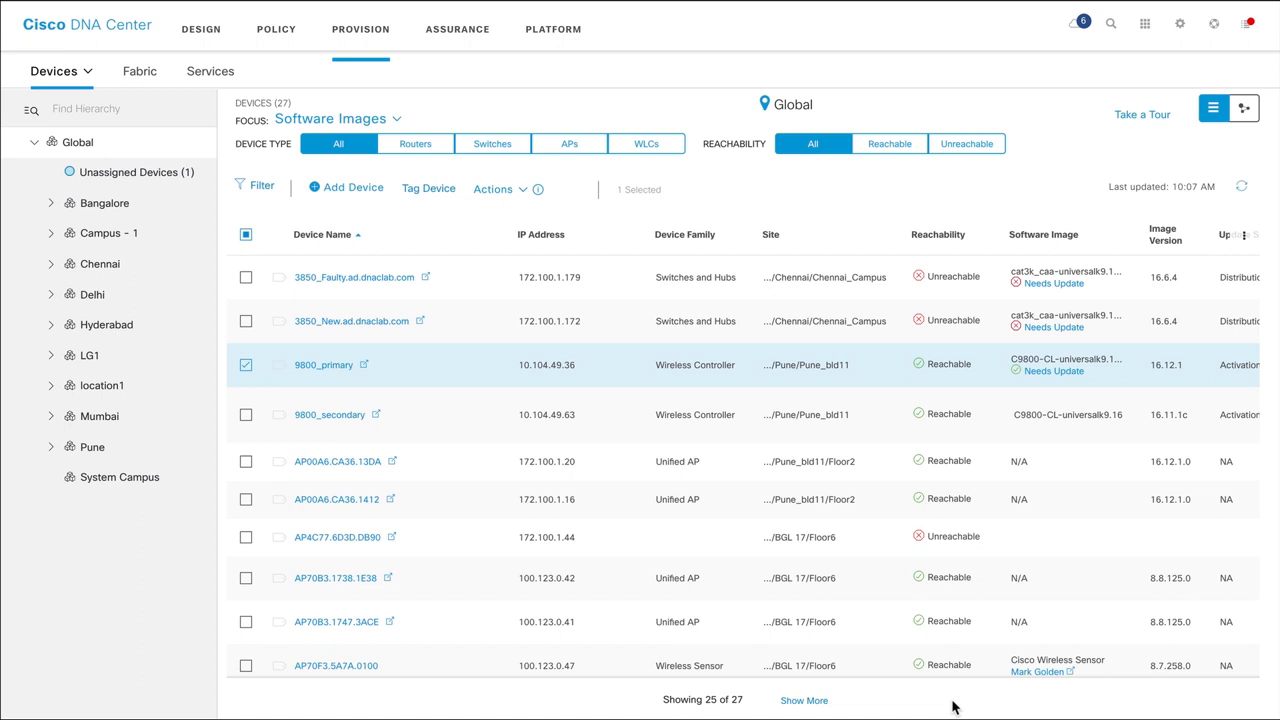
left_click(358, 71)
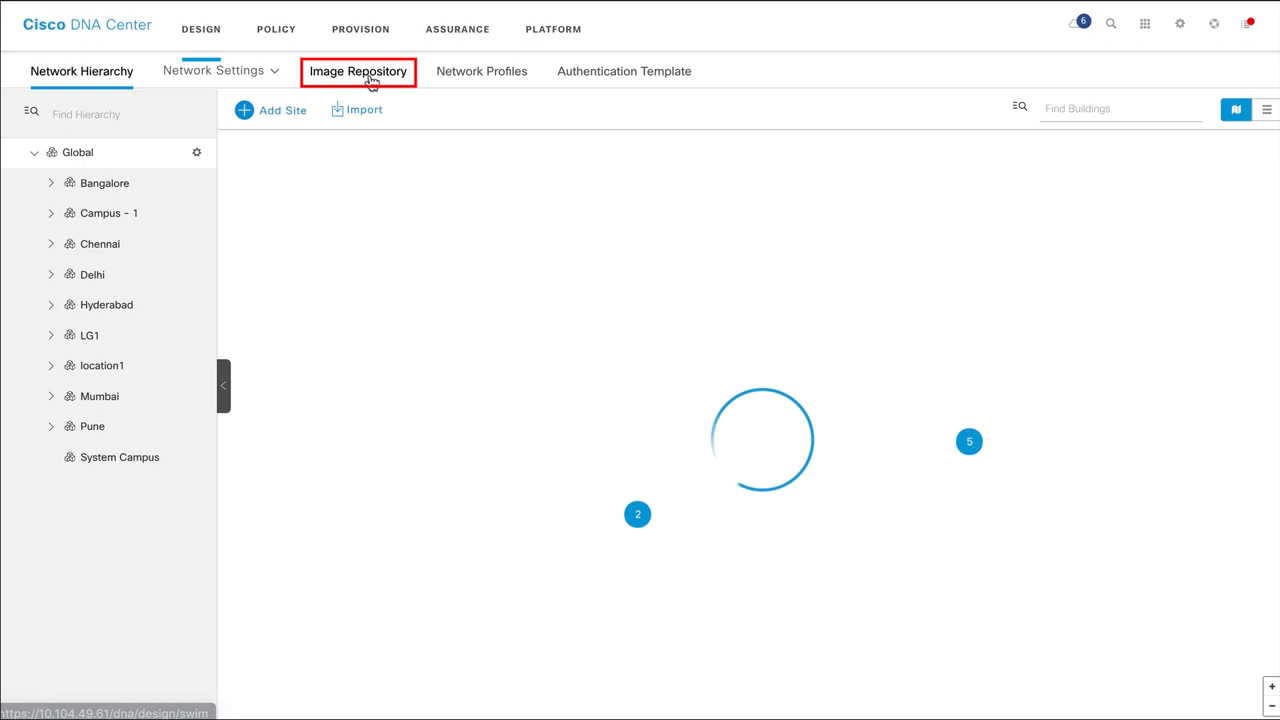
left_click(358, 71)
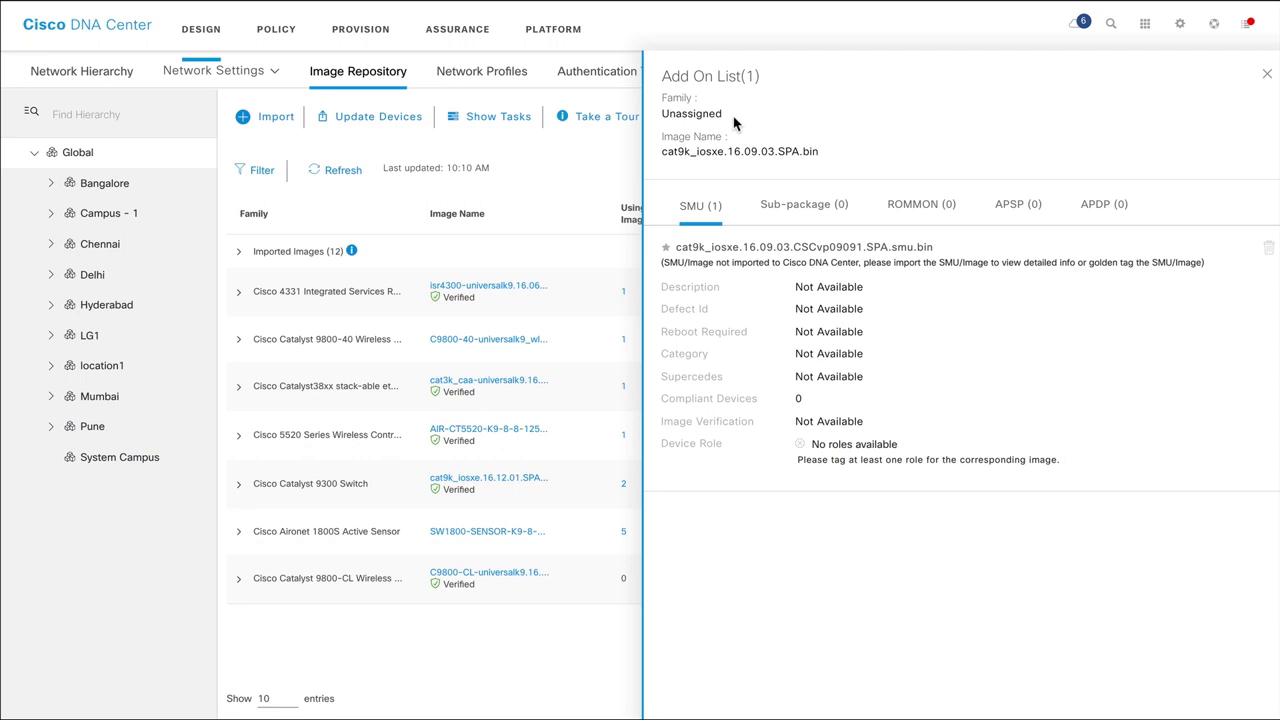
mouse_move(963, 494)
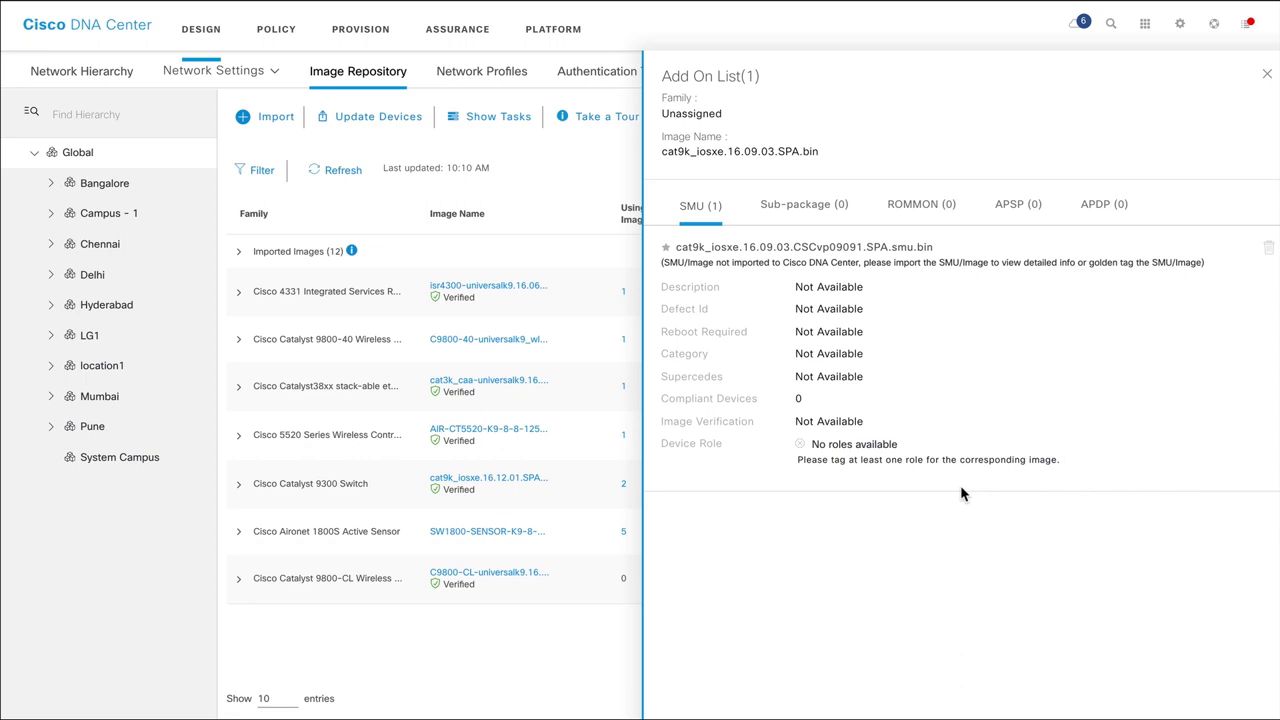